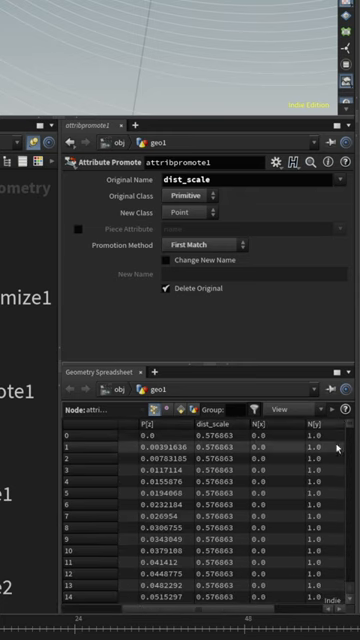
scroll("down", 3)
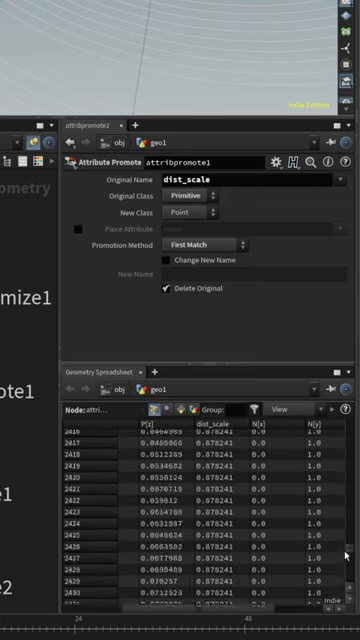